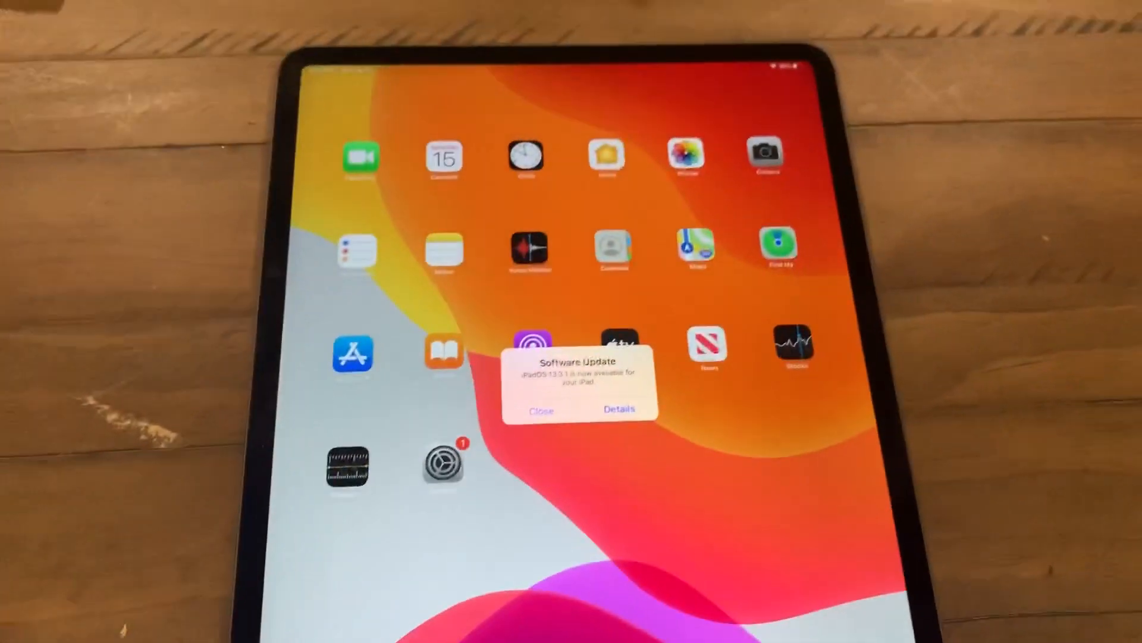
Dismiss the software update notice and search Safari for 'appcake' to reach the AppCake iOS app page.
left_click(539, 410)
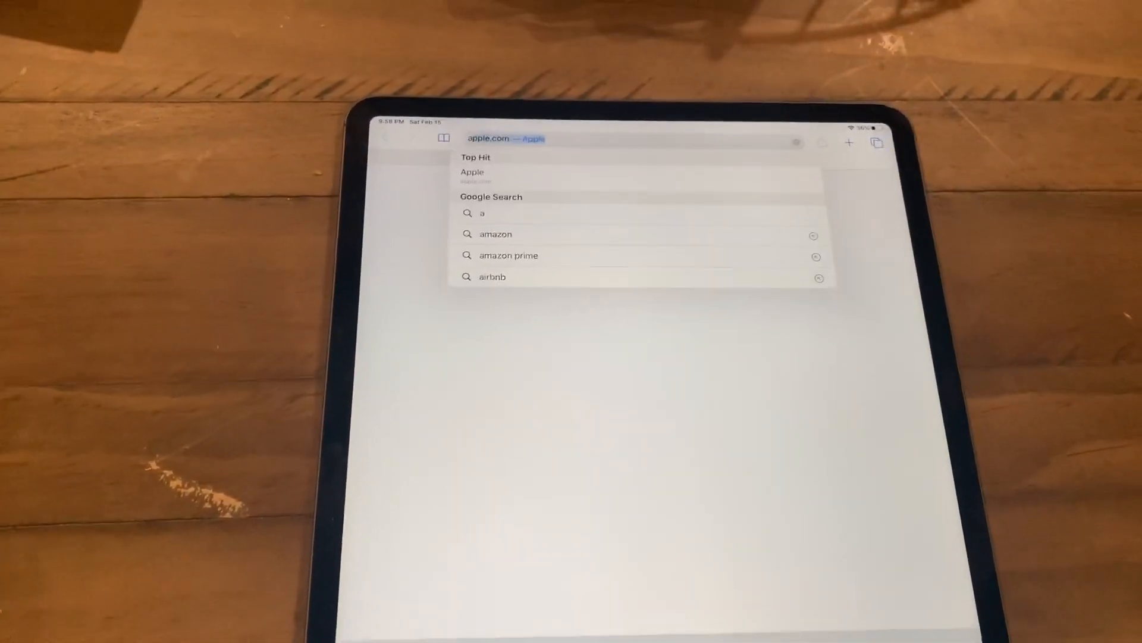
type("appcak")
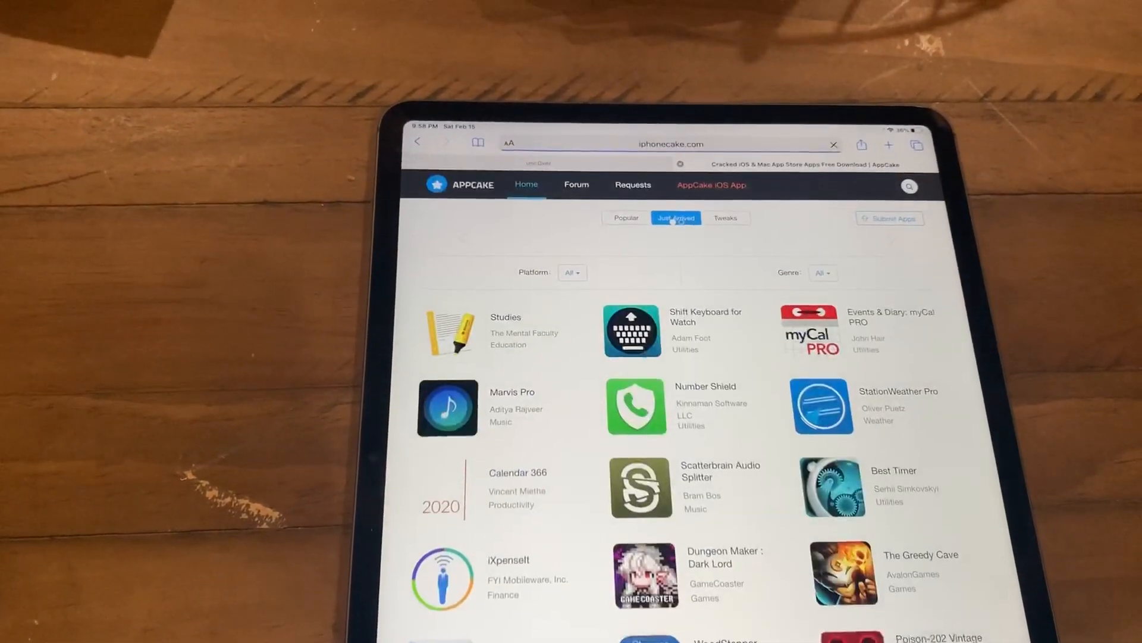
left_click(626, 217)
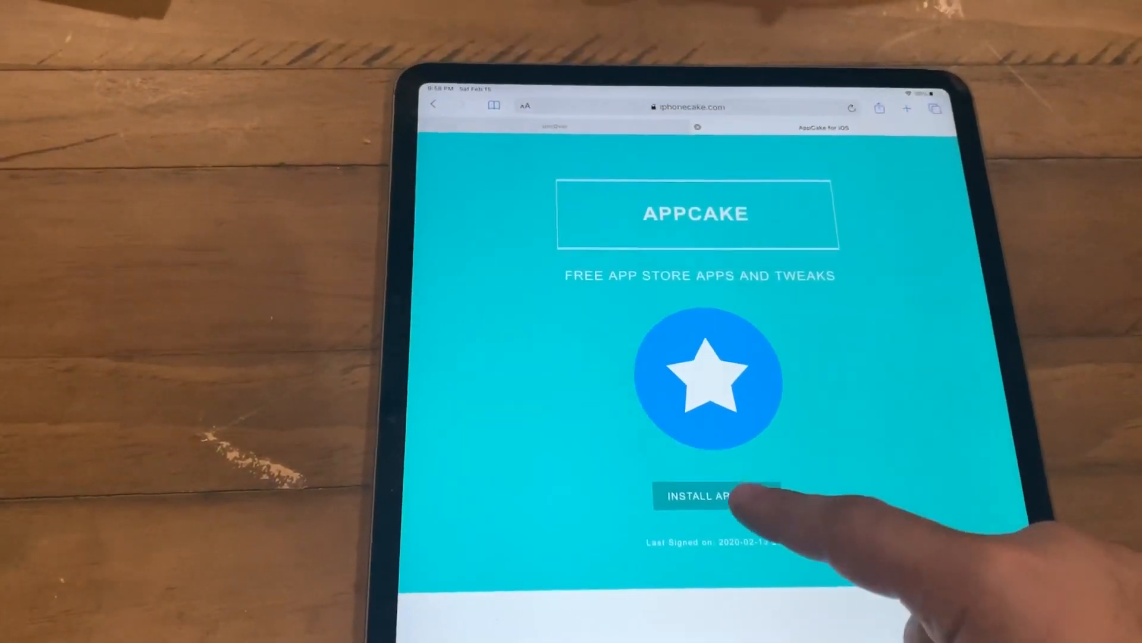
Request and confirm installation of AppCake on the iPad.
left_click(709, 495)
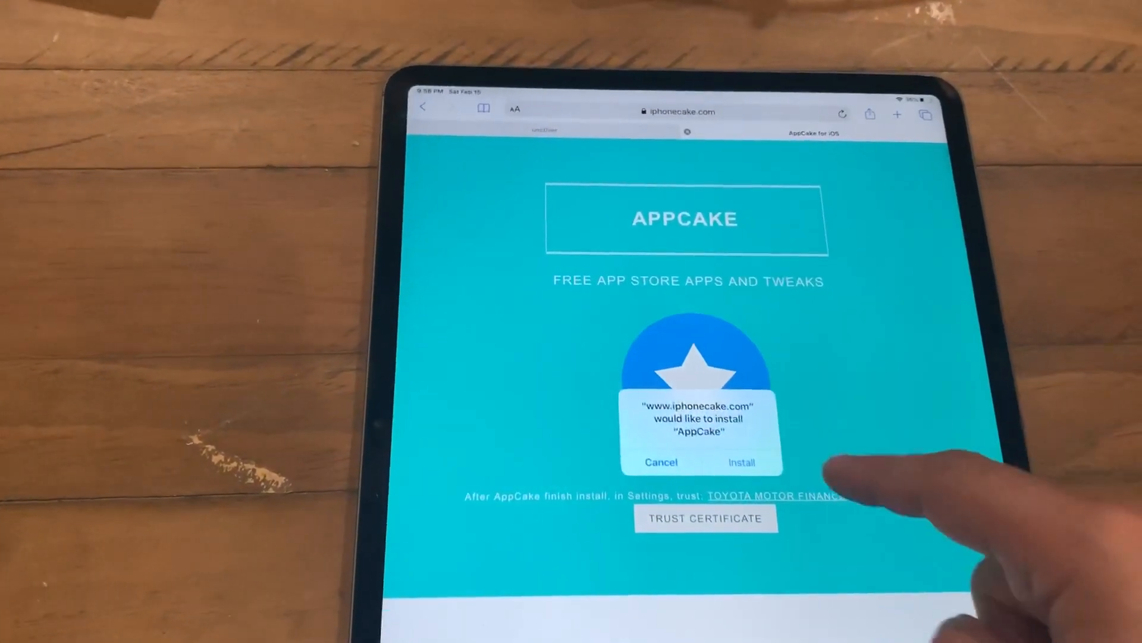
left_click(743, 462)
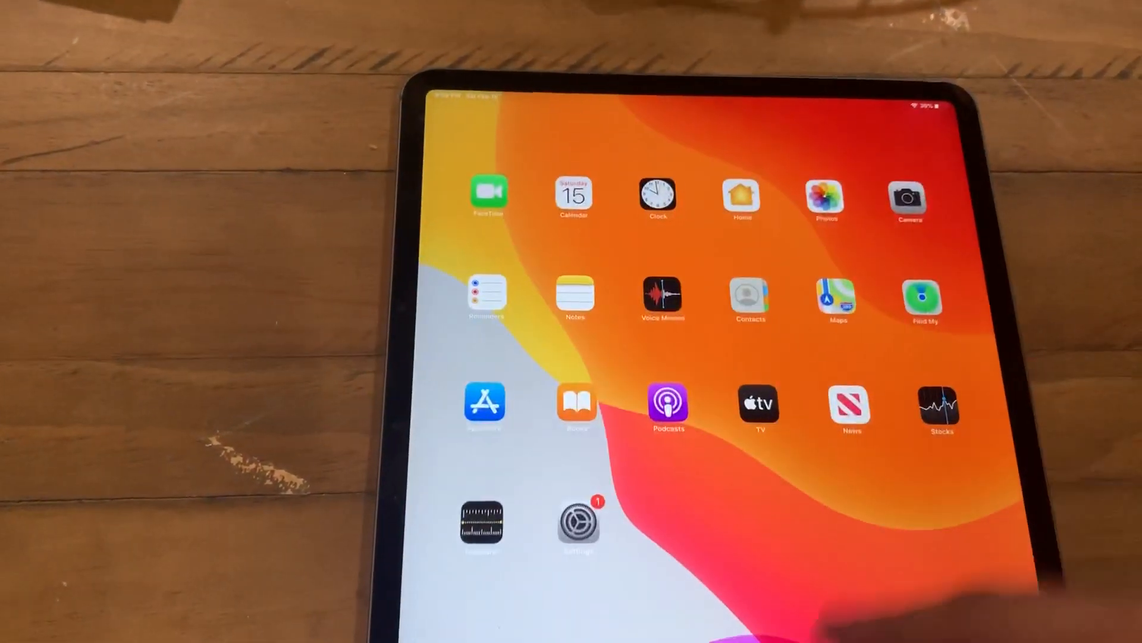
Trust AppCake's enterprise developer profile in Settings and confirm it.
scroll("left", 3)
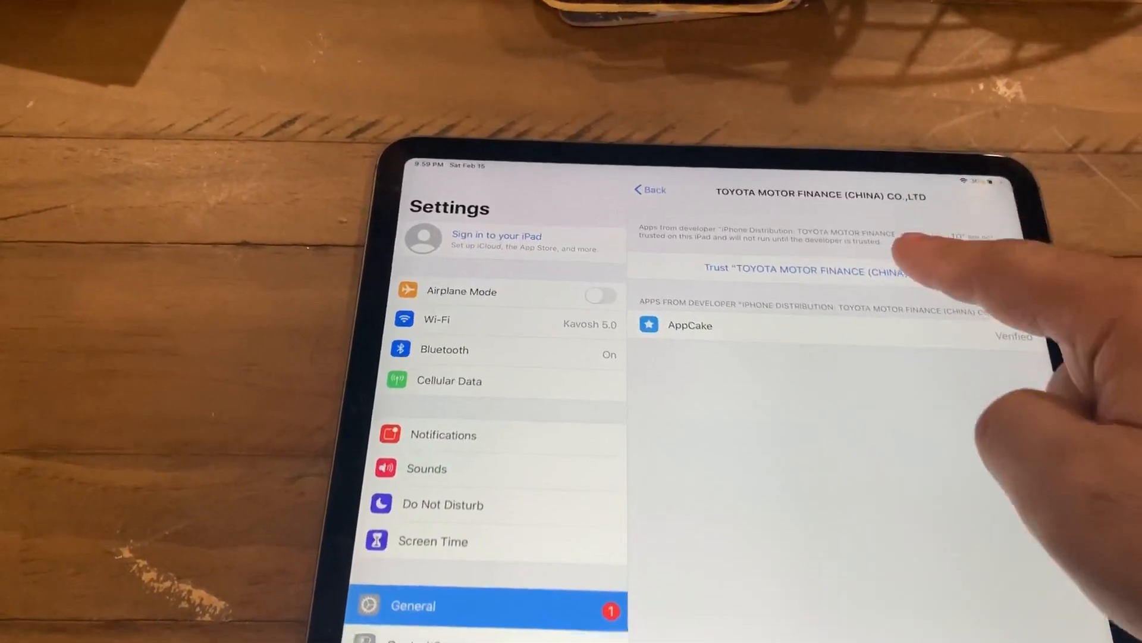
left_click(809, 270)
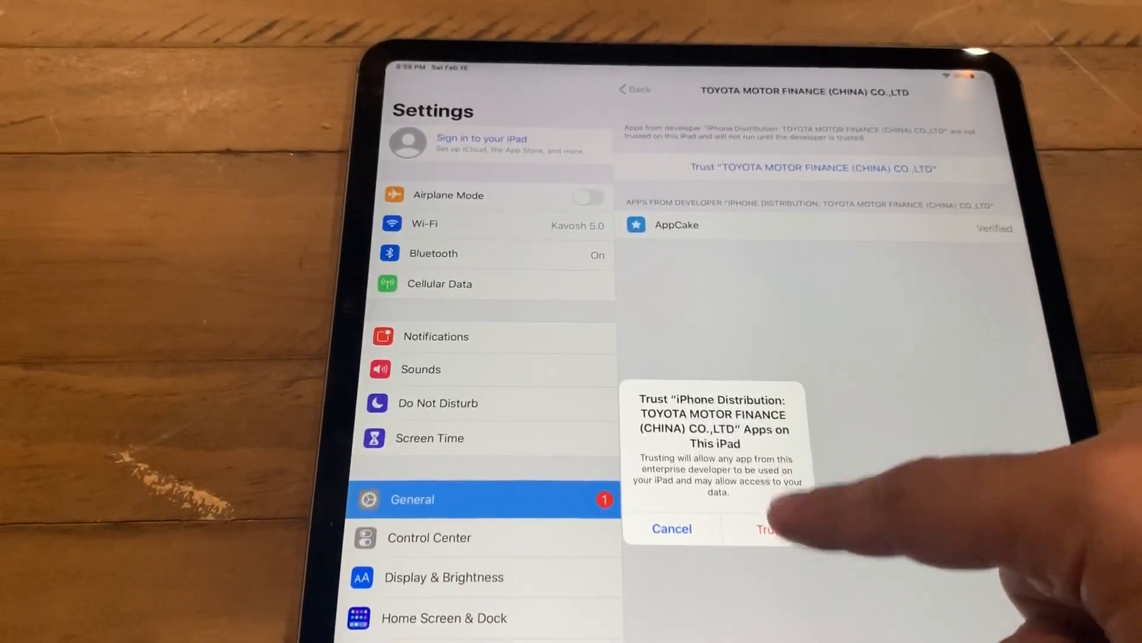
left_click(774, 528)
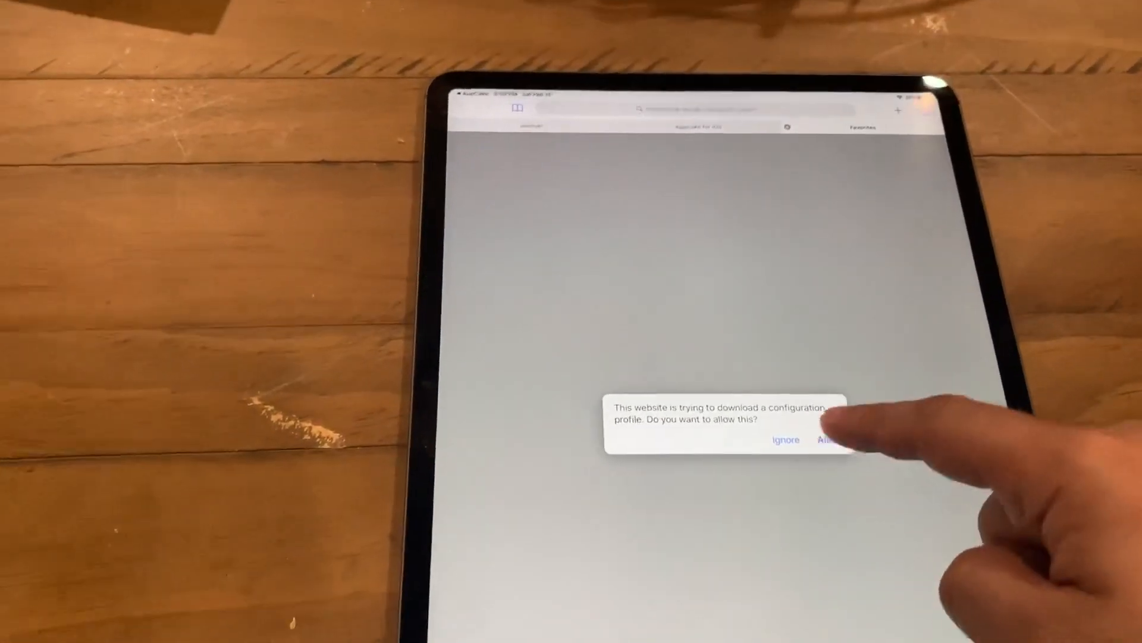
Allow the website's configuration profile download before heading to unc0ver.dev.
left_click(826, 440)
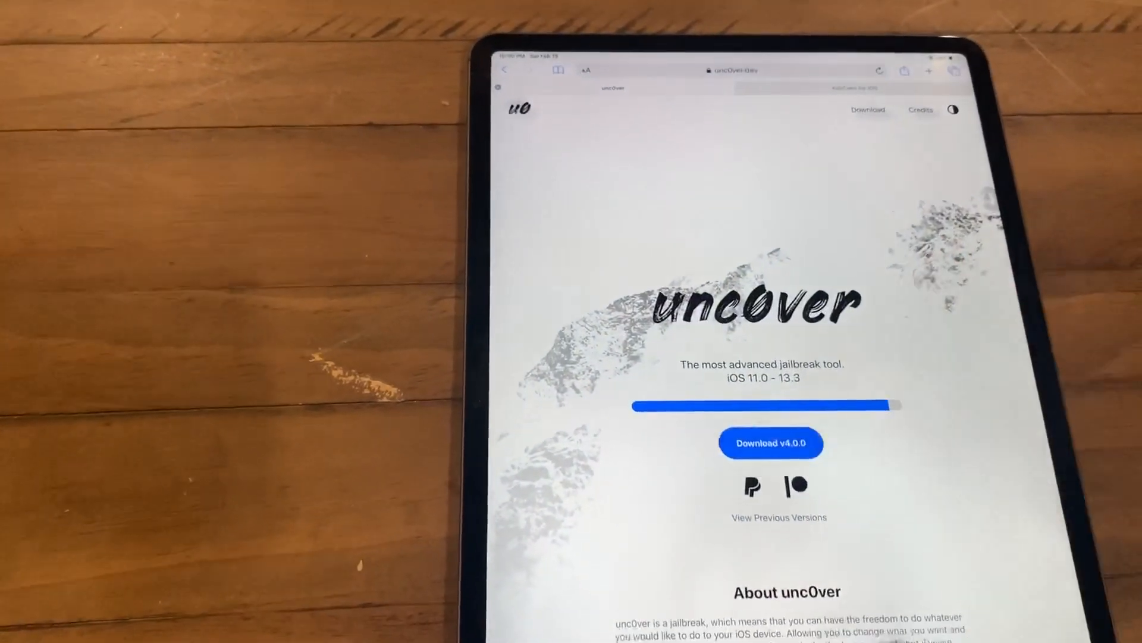
Download unc0ver v4.0.0 so Undecimus-v4.0.0.ipa lands in Downloads.
left_click(772, 443)
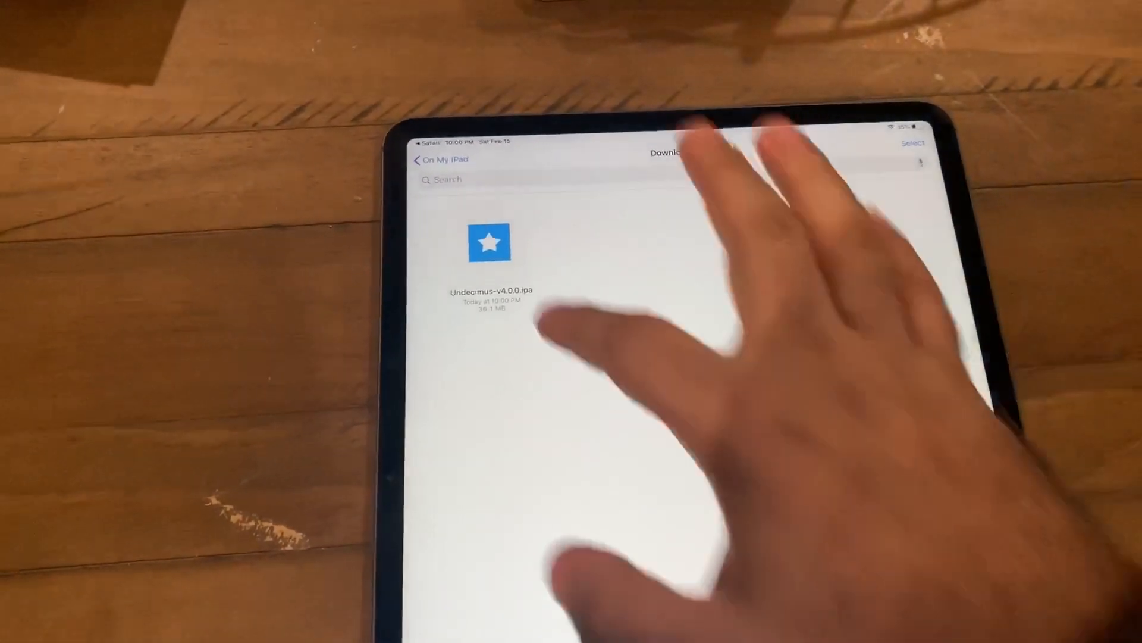
Share Undecimus-v4.0.0.ipa to AppCake and view it in AppCake's downloads list.
left_click(490, 247)
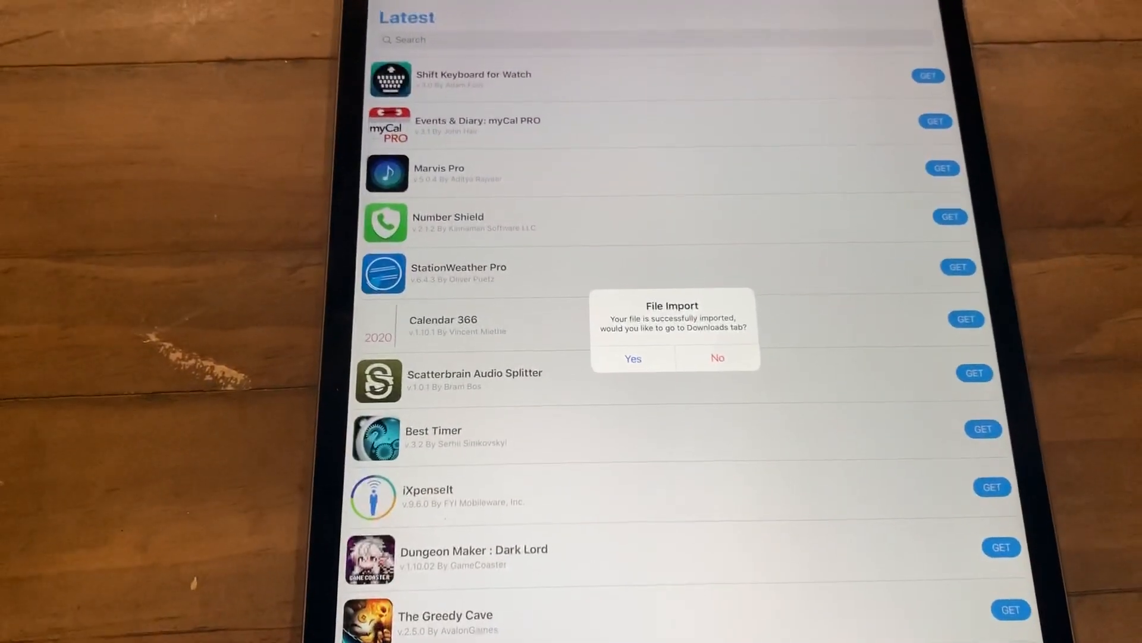
left_click(716, 358)
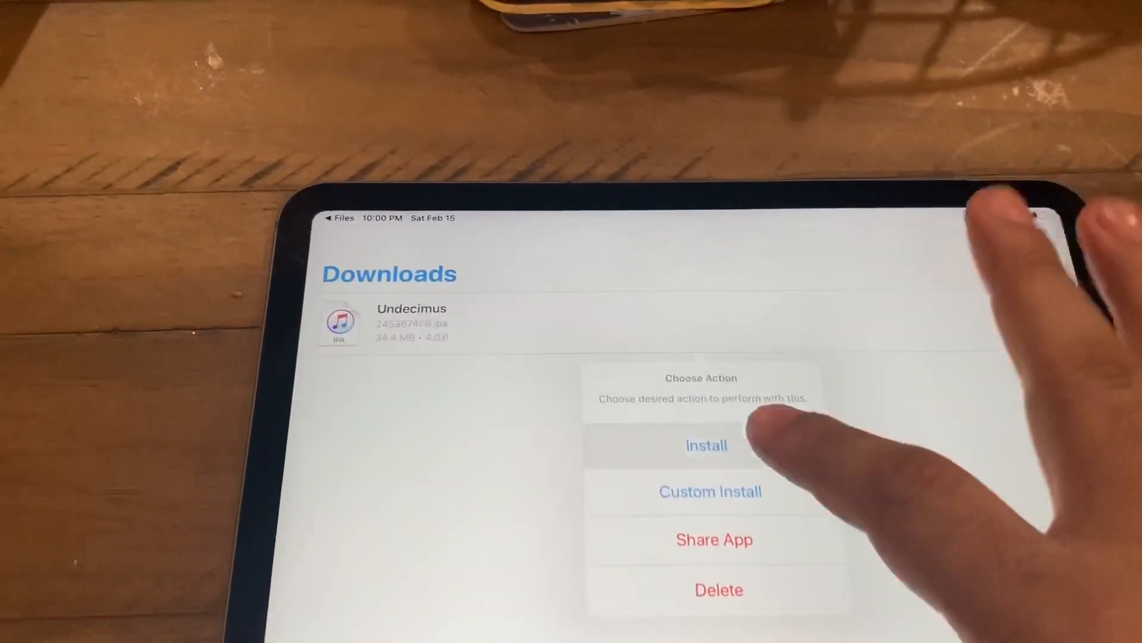
Install the imported Undecimus package so unc0ver 4.0.0 opens on iOS 13.3.
left_click(706, 445)
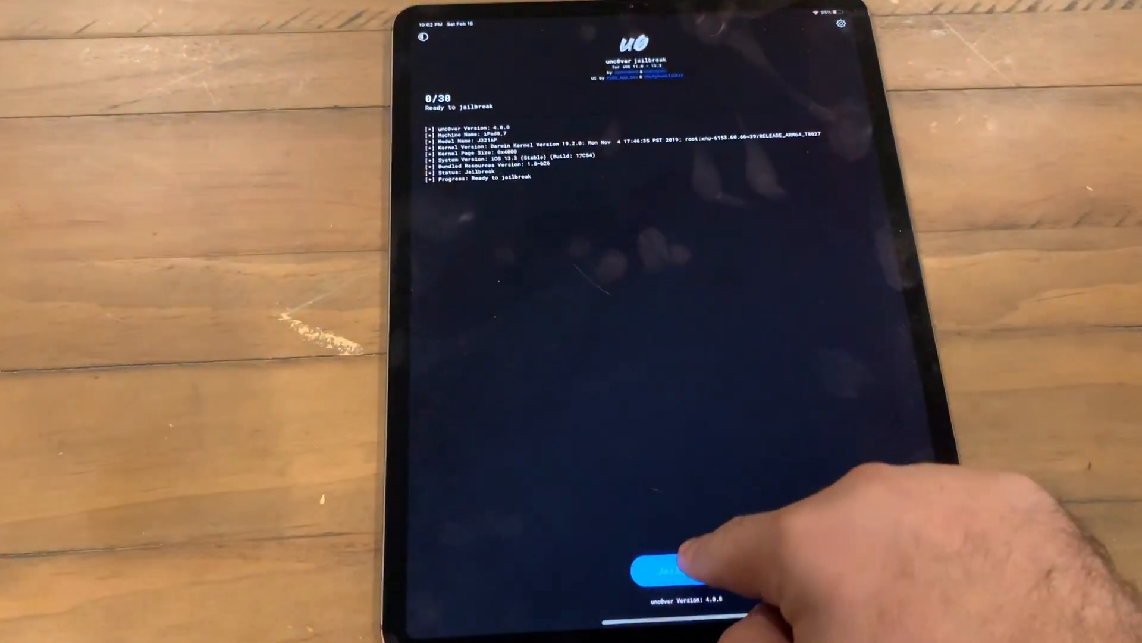
Run the jailbreak to 30/30 and dismiss the Jailbreak Completed alert, leaving status Jailbroken.
left_click(675, 571)
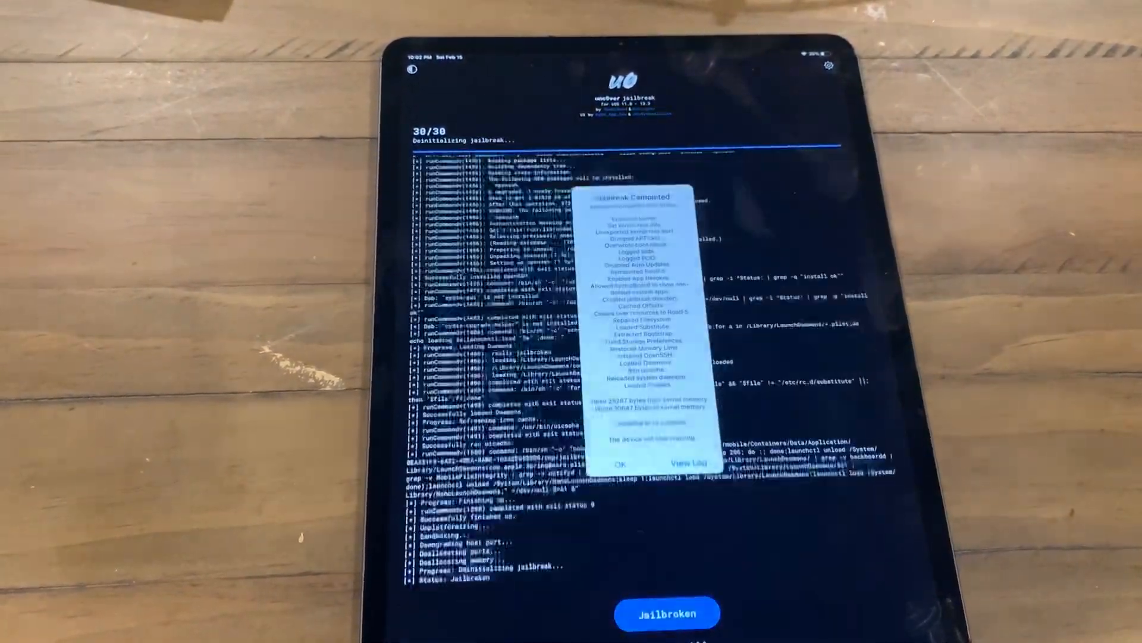
left_click(618, 464)
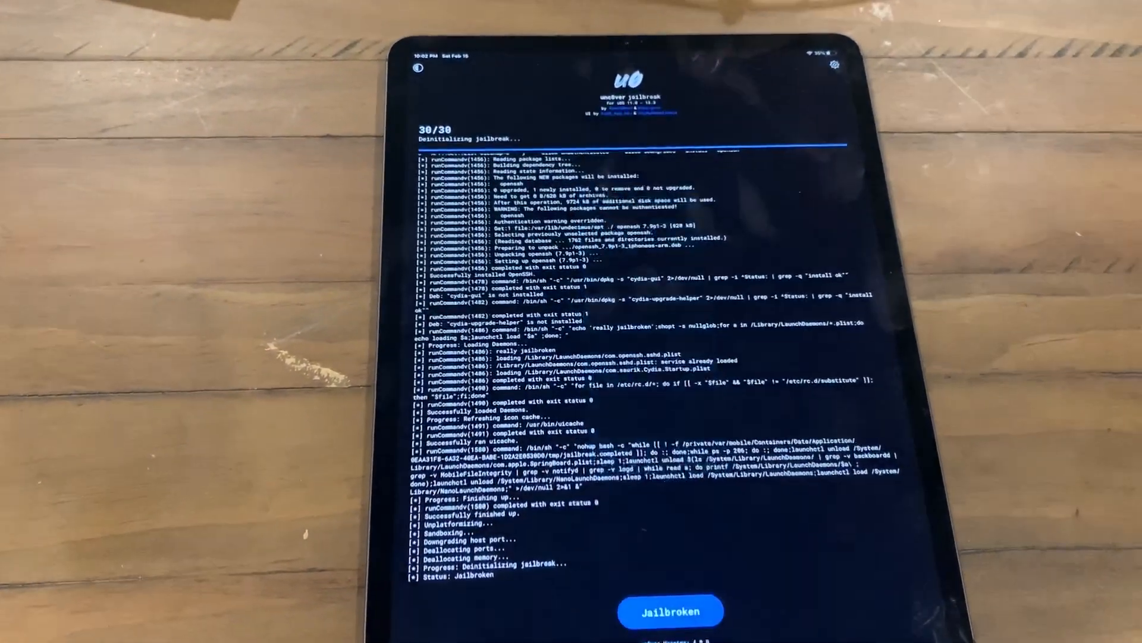